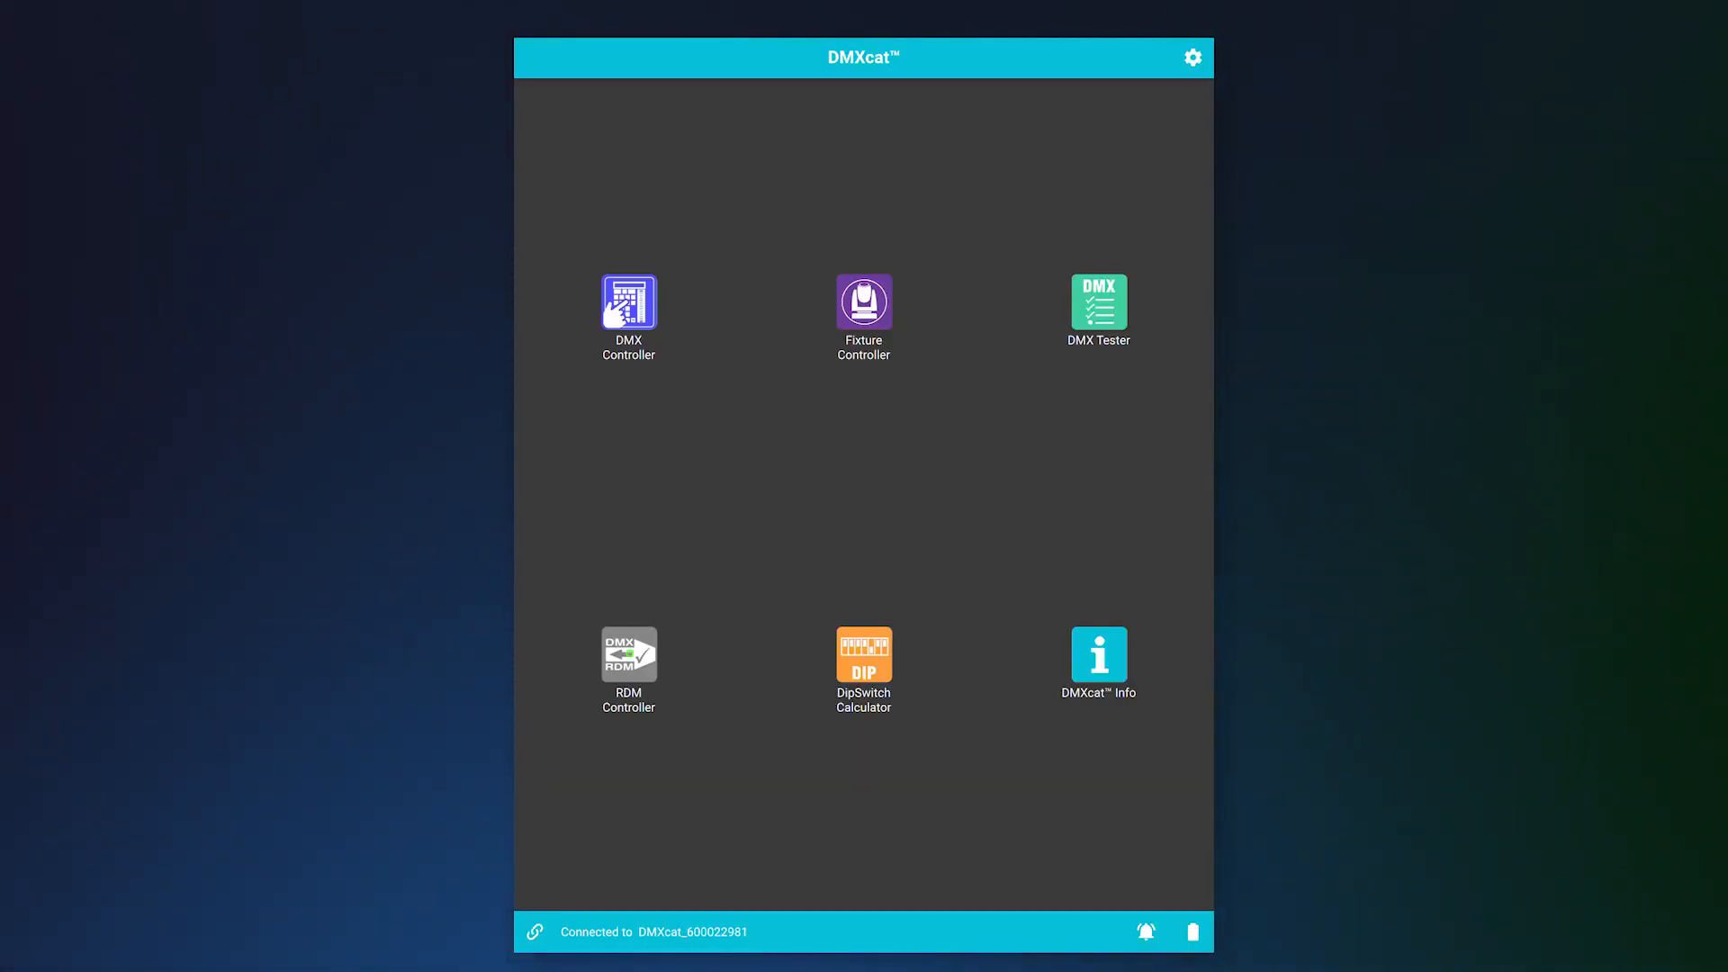
- From RDM Controller, open the DMXpix (900Mhz) device and its sub-device at DMX address 1
{"action": "left_click", "coordinate": [628, 654]}
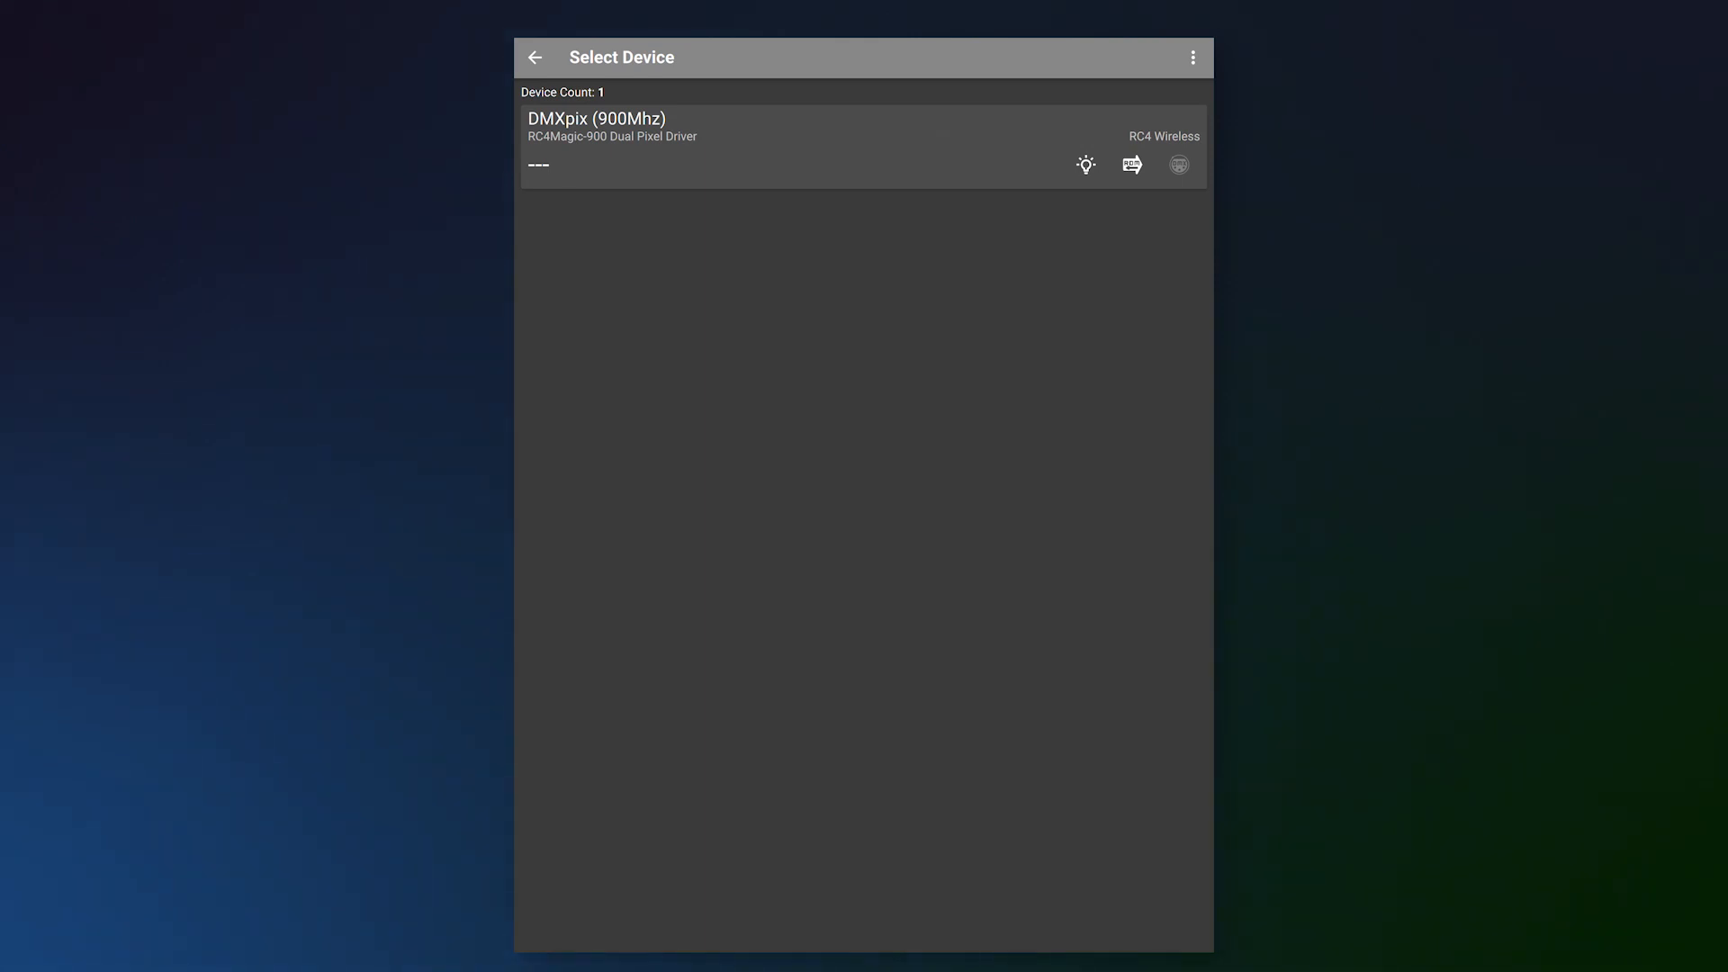
{"action": "left_click", "coordinate": [716, 126]}
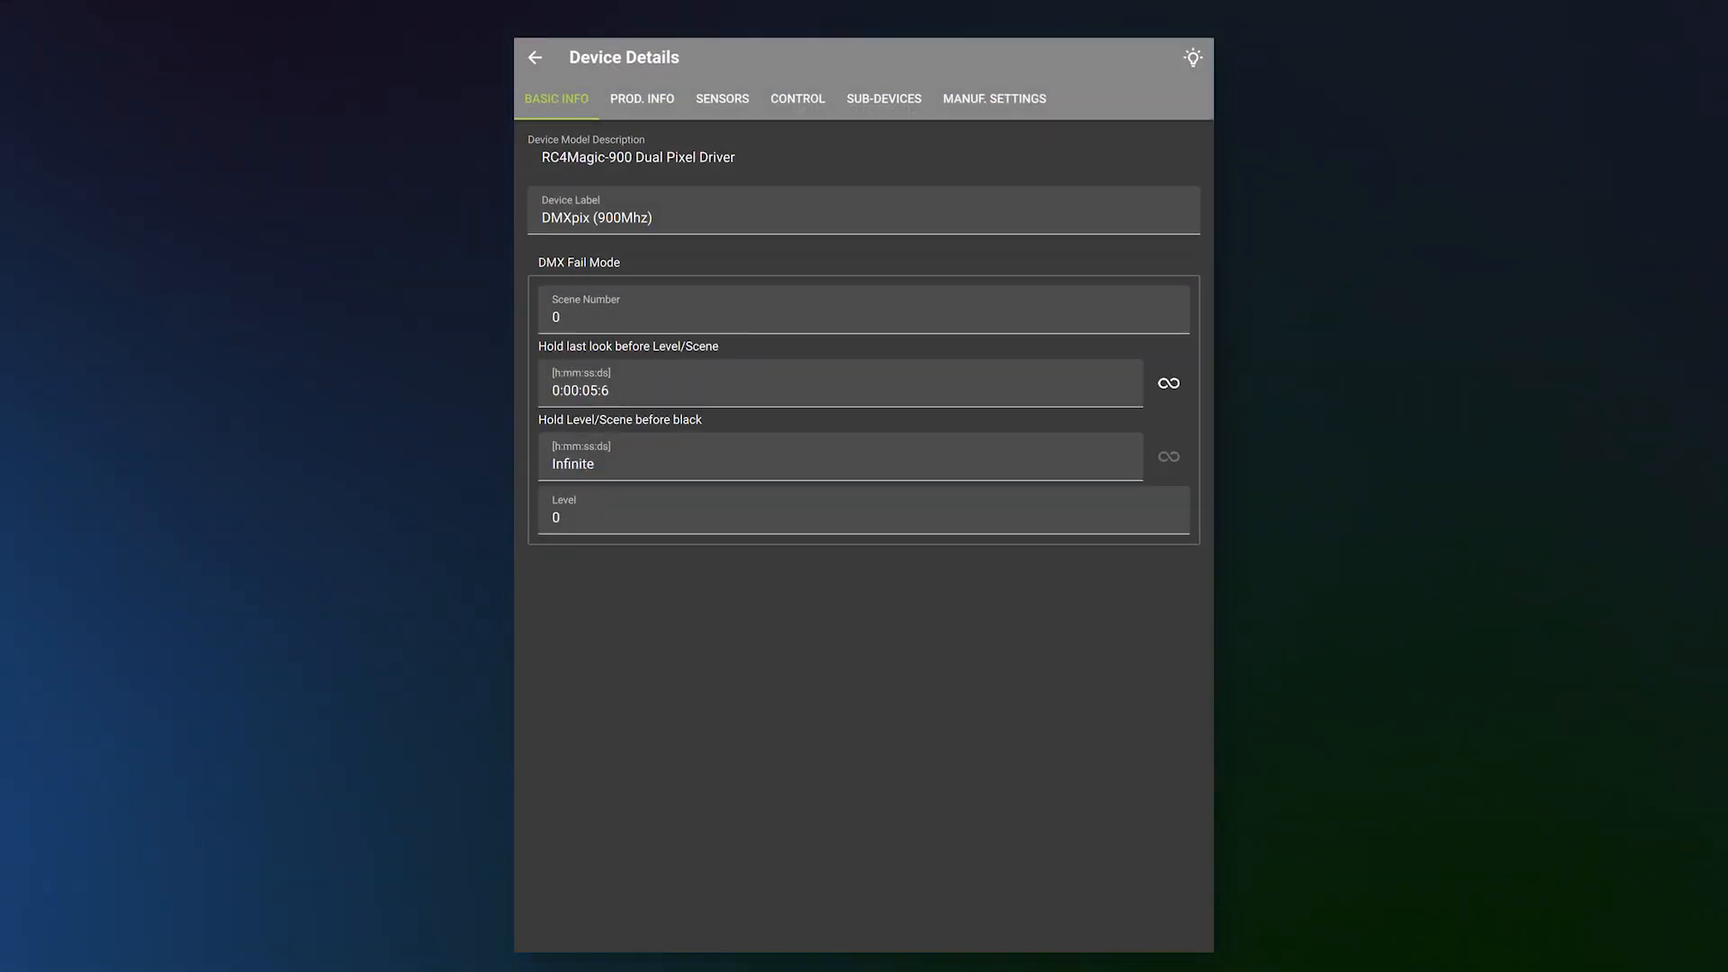
{"action": "left_click", "coordinate": [882, 98]}
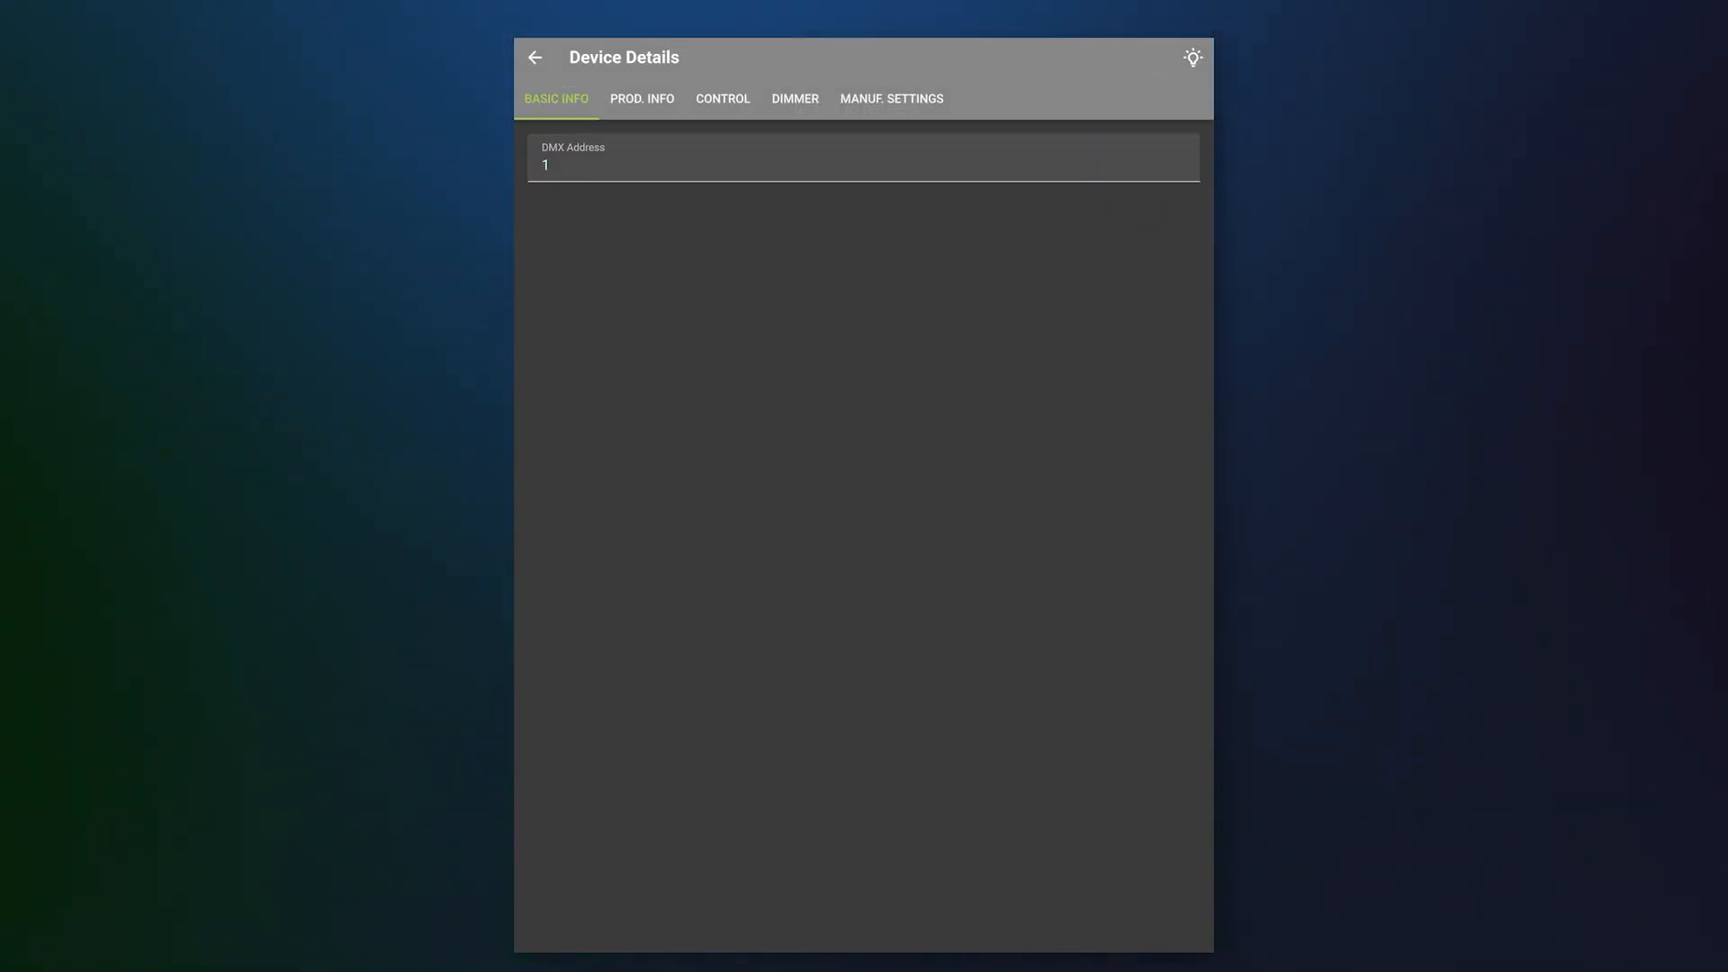
- In the Dimmer settings keep curve WS2811/12 and 0Hz - Incr CPP chan seq modulation
{"action": "left_click", "coordinate": [793, 97]}
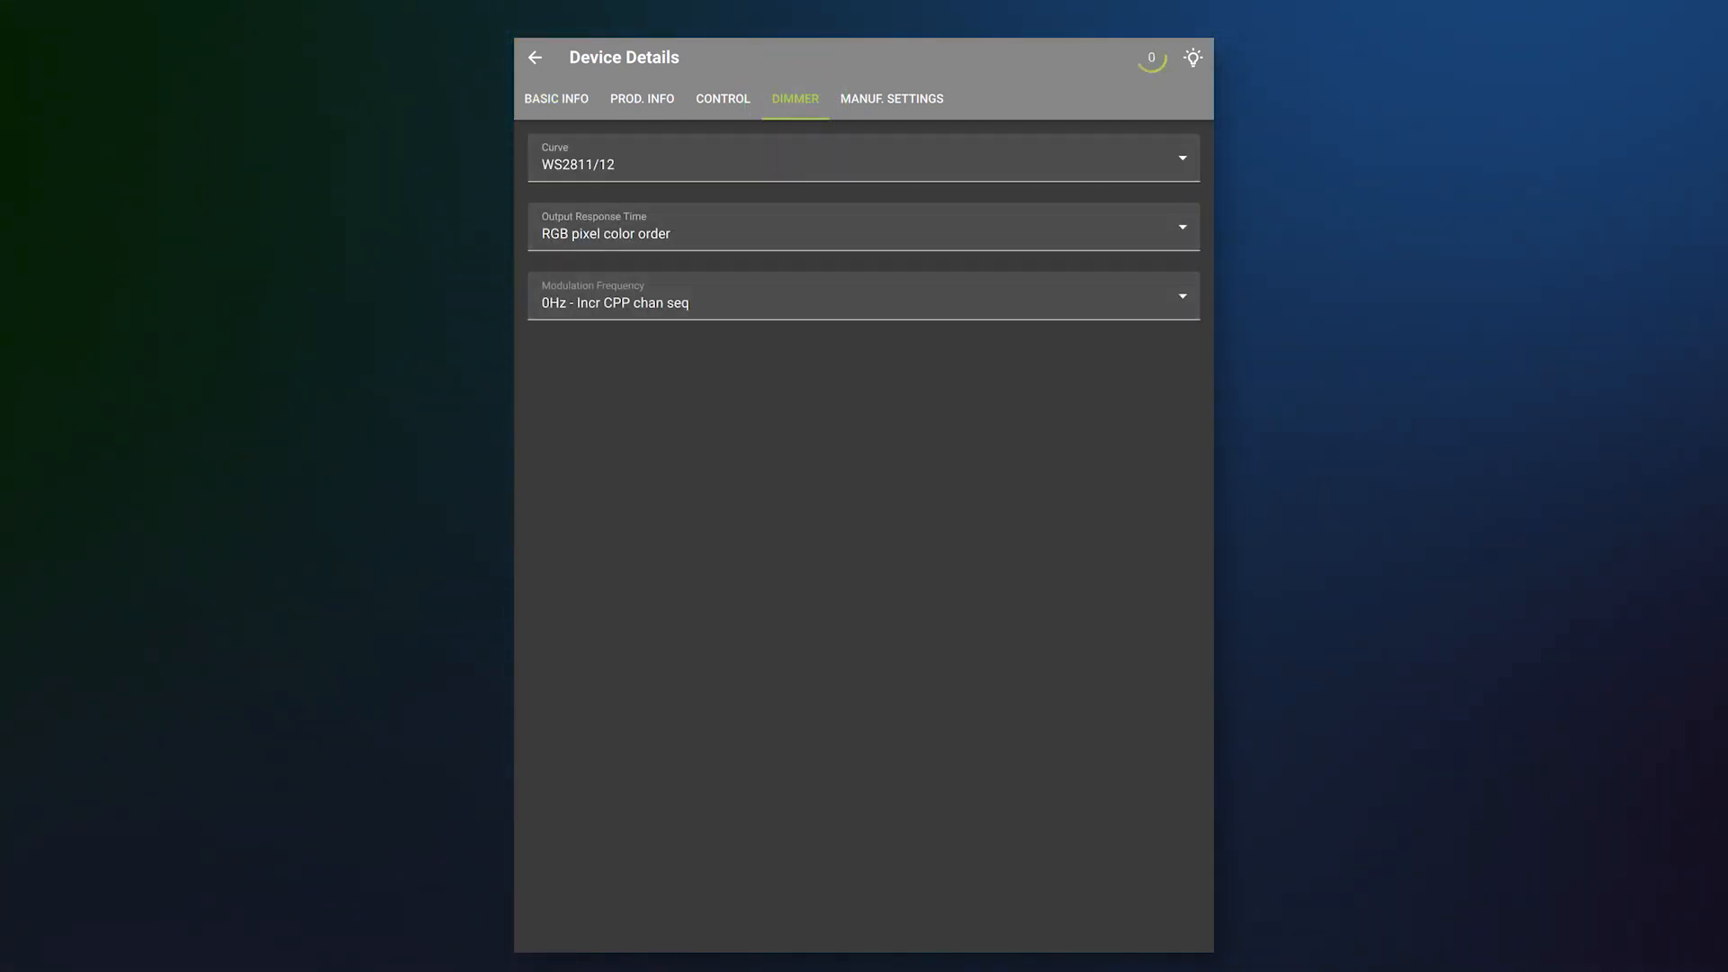
{"action": "left_click", "coordinate": [862, 157]}
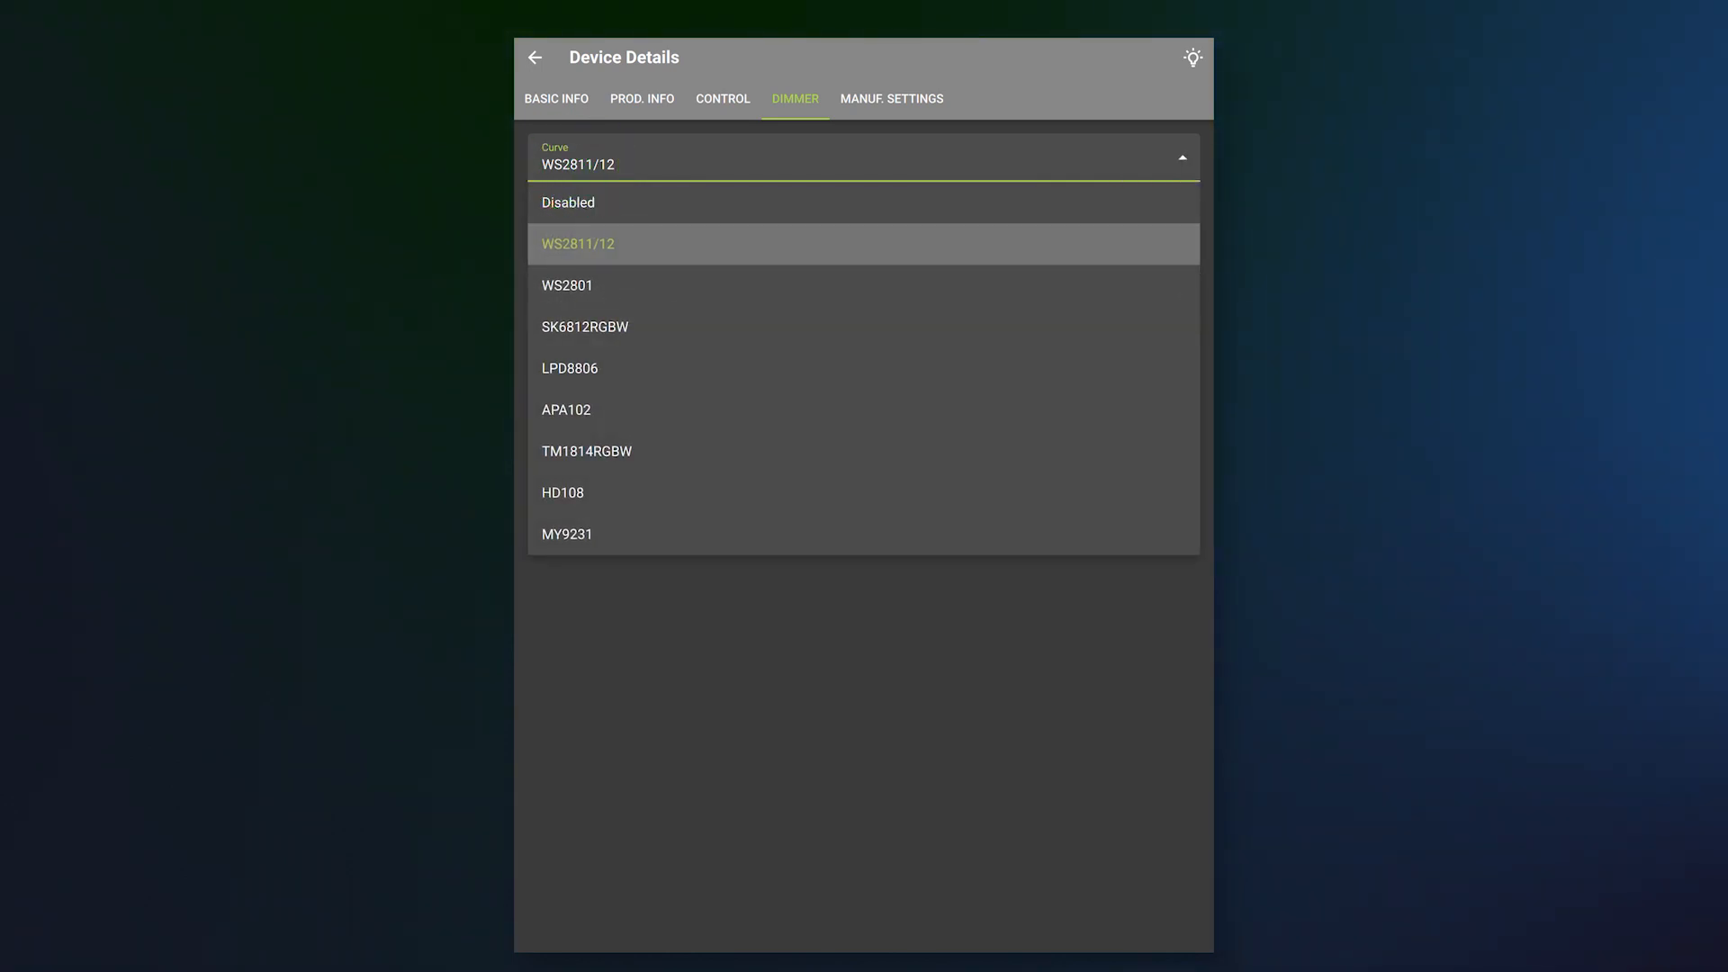
{"action": "left_click", "coordinate": [577, 243]}
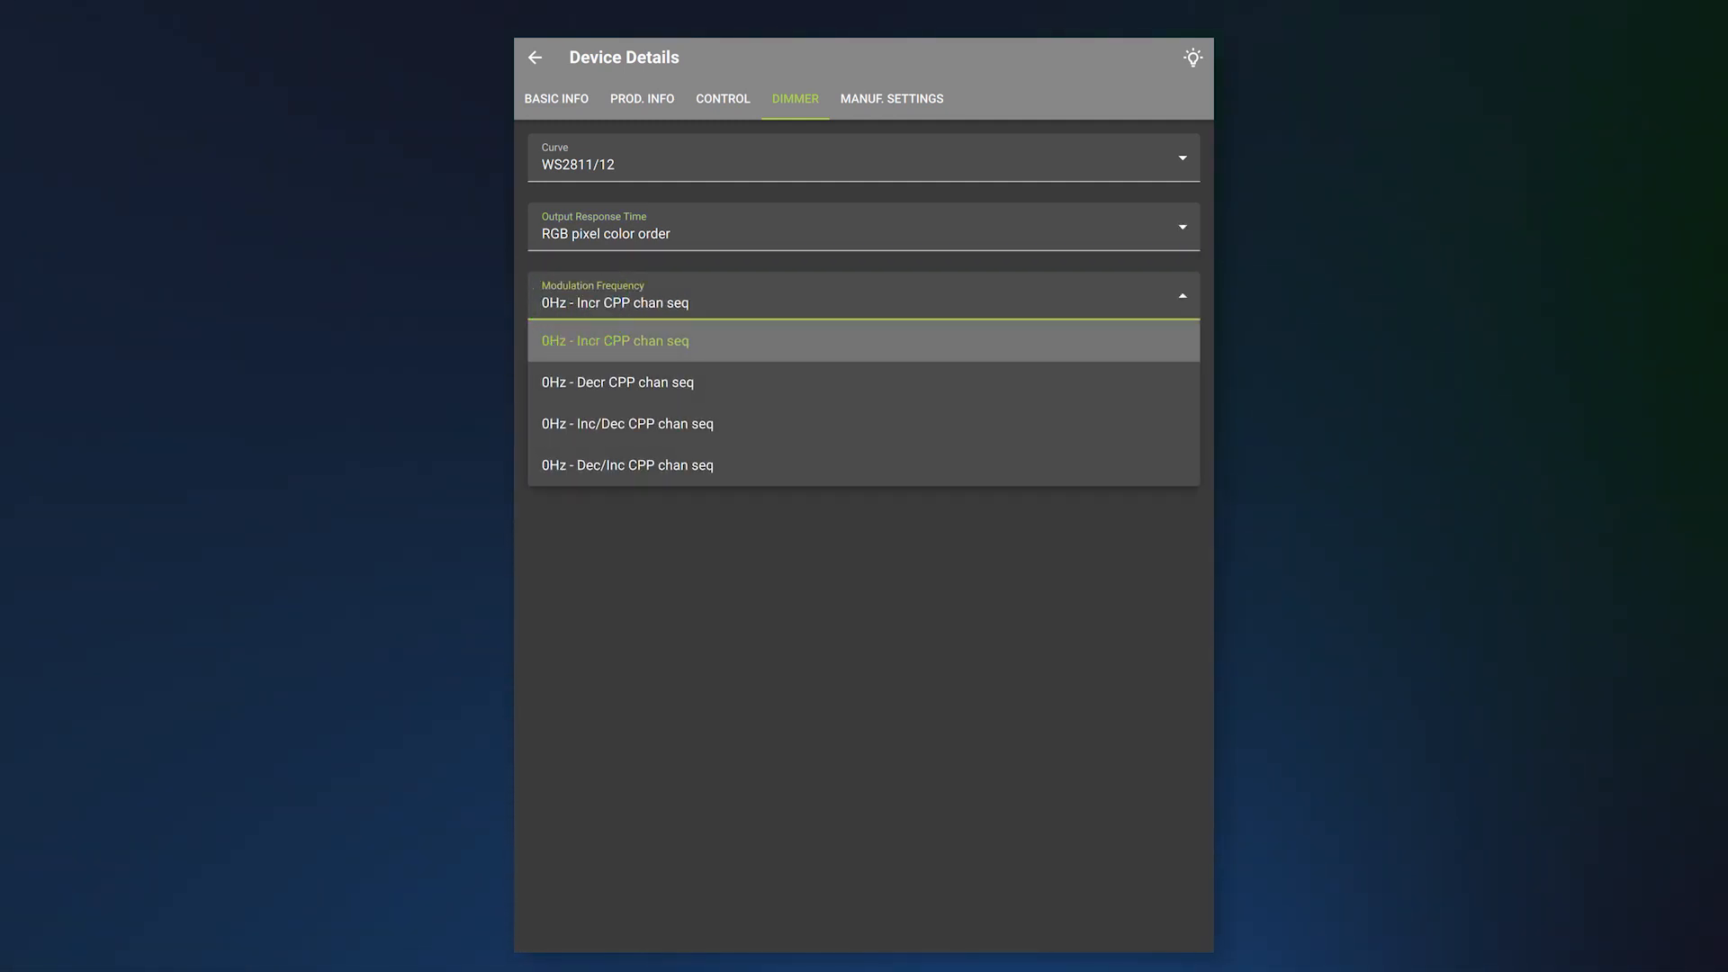
{"action": "left_click", "coordinate": [534, 58]}
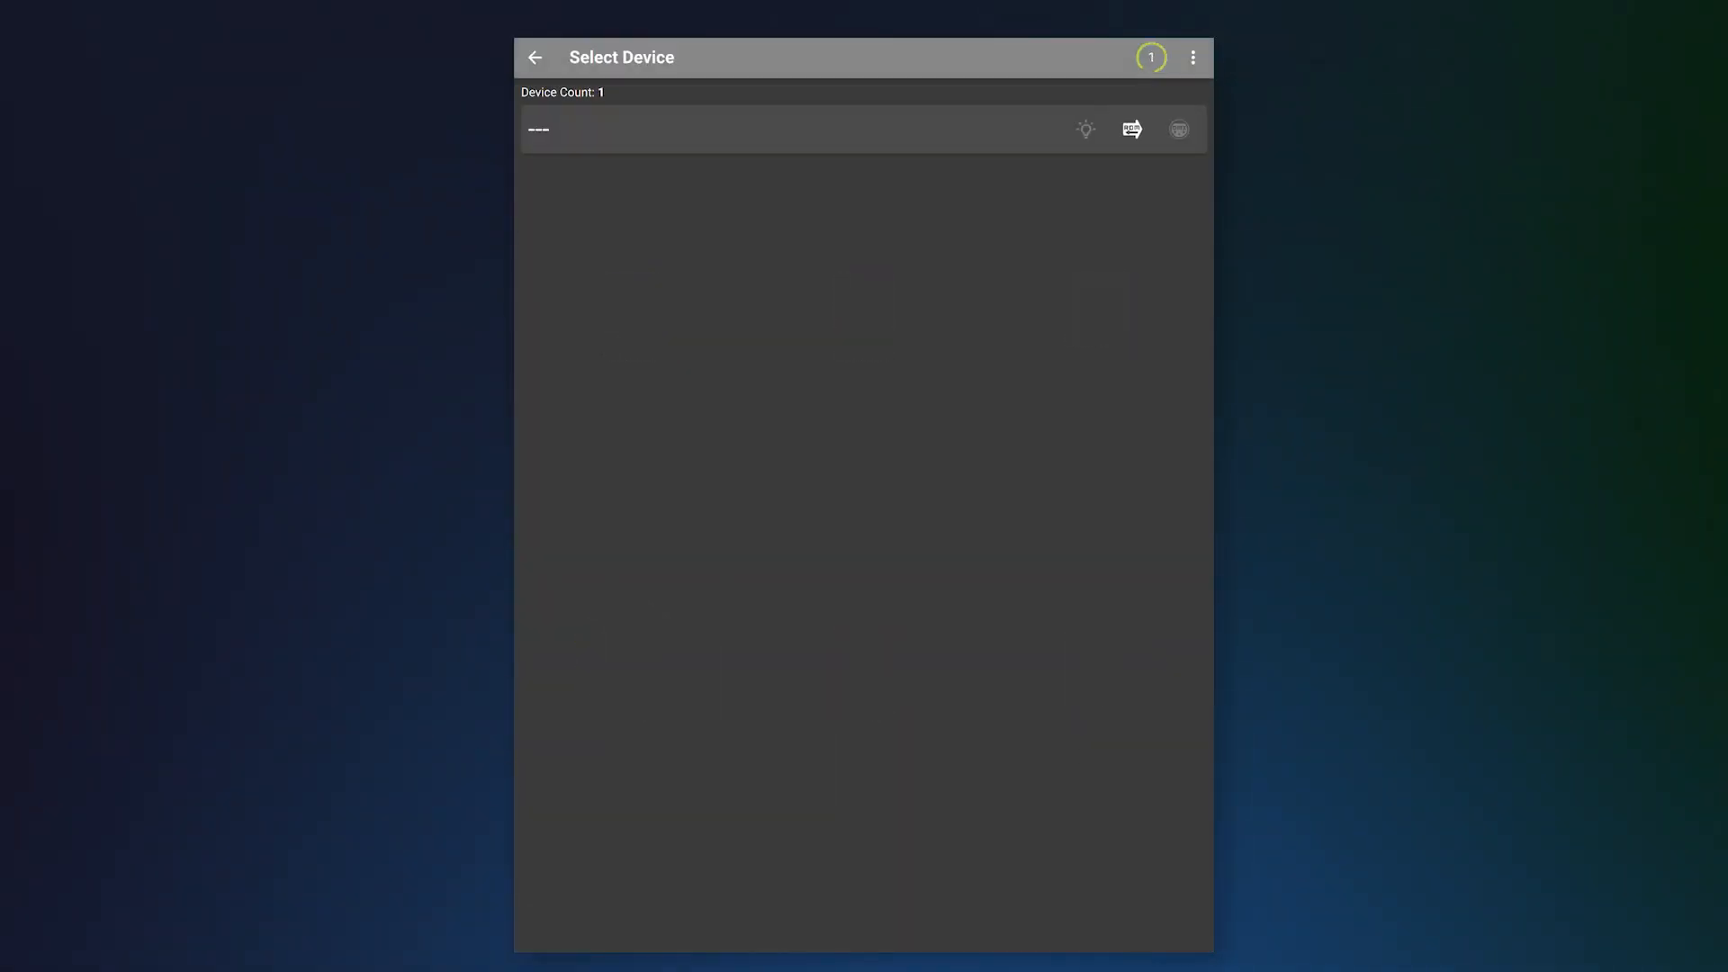
- Reopen the DMXpix sub-device's Dimmer settings and switch pixel color order from RGB to GRB
{"action": "left_click", "coordinate": [772, 130]}
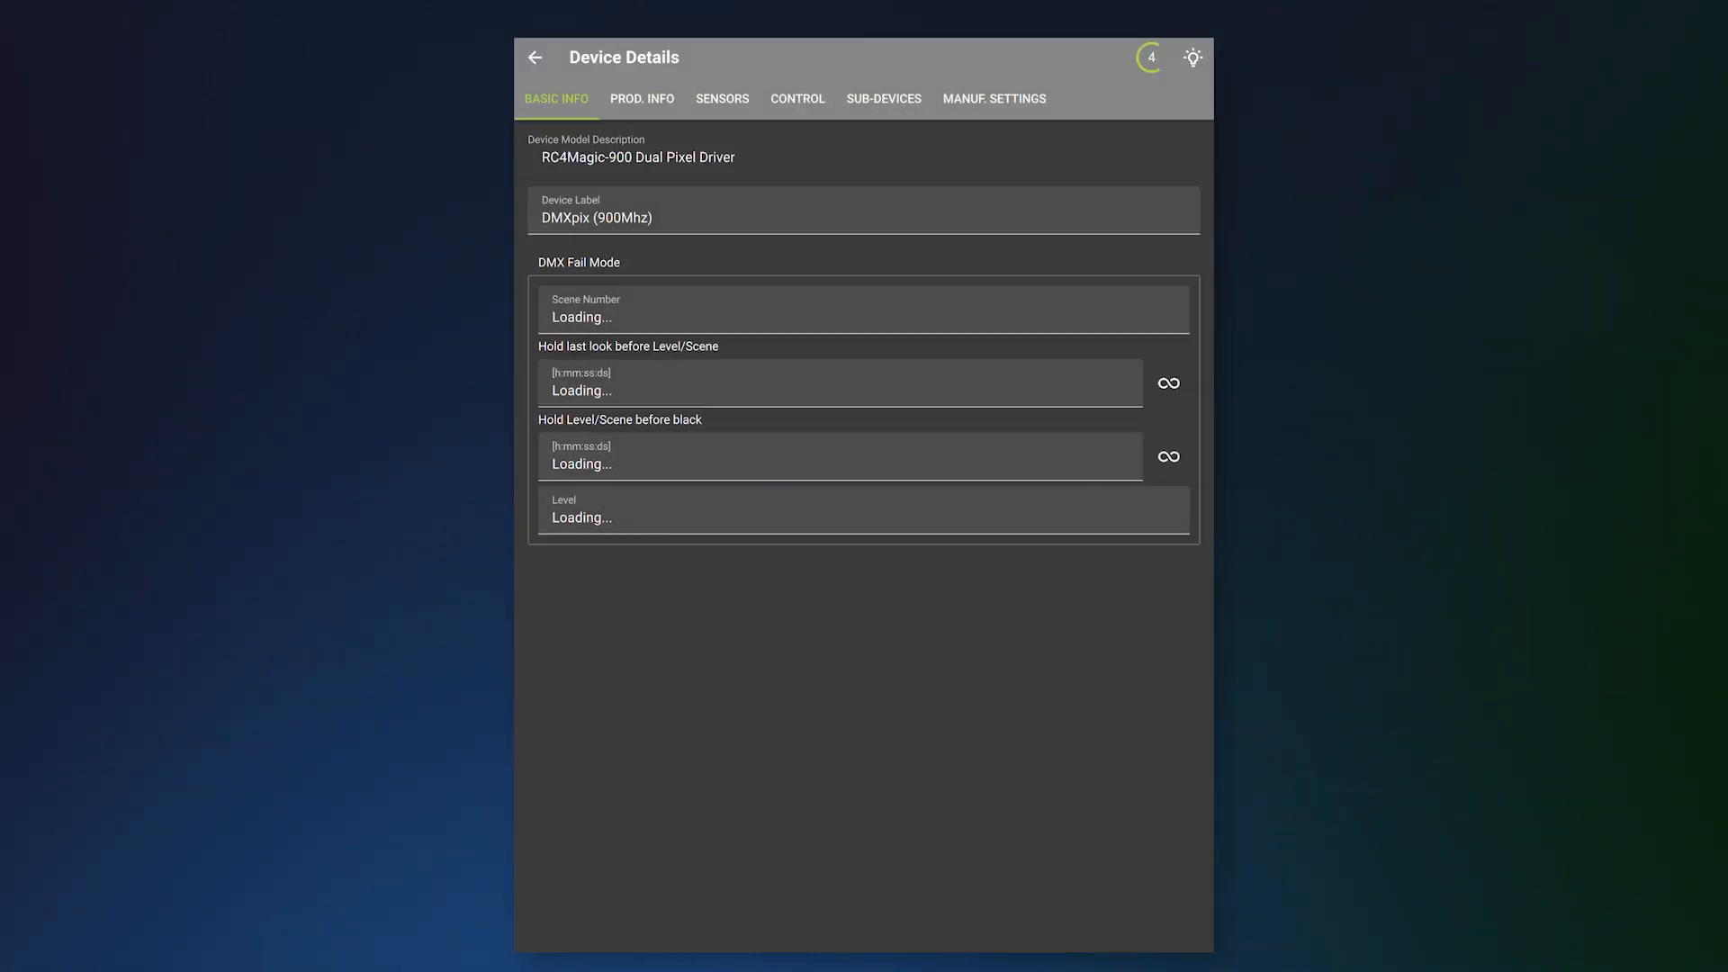
{"action": "left_click", "coordinate": [882, 97]}
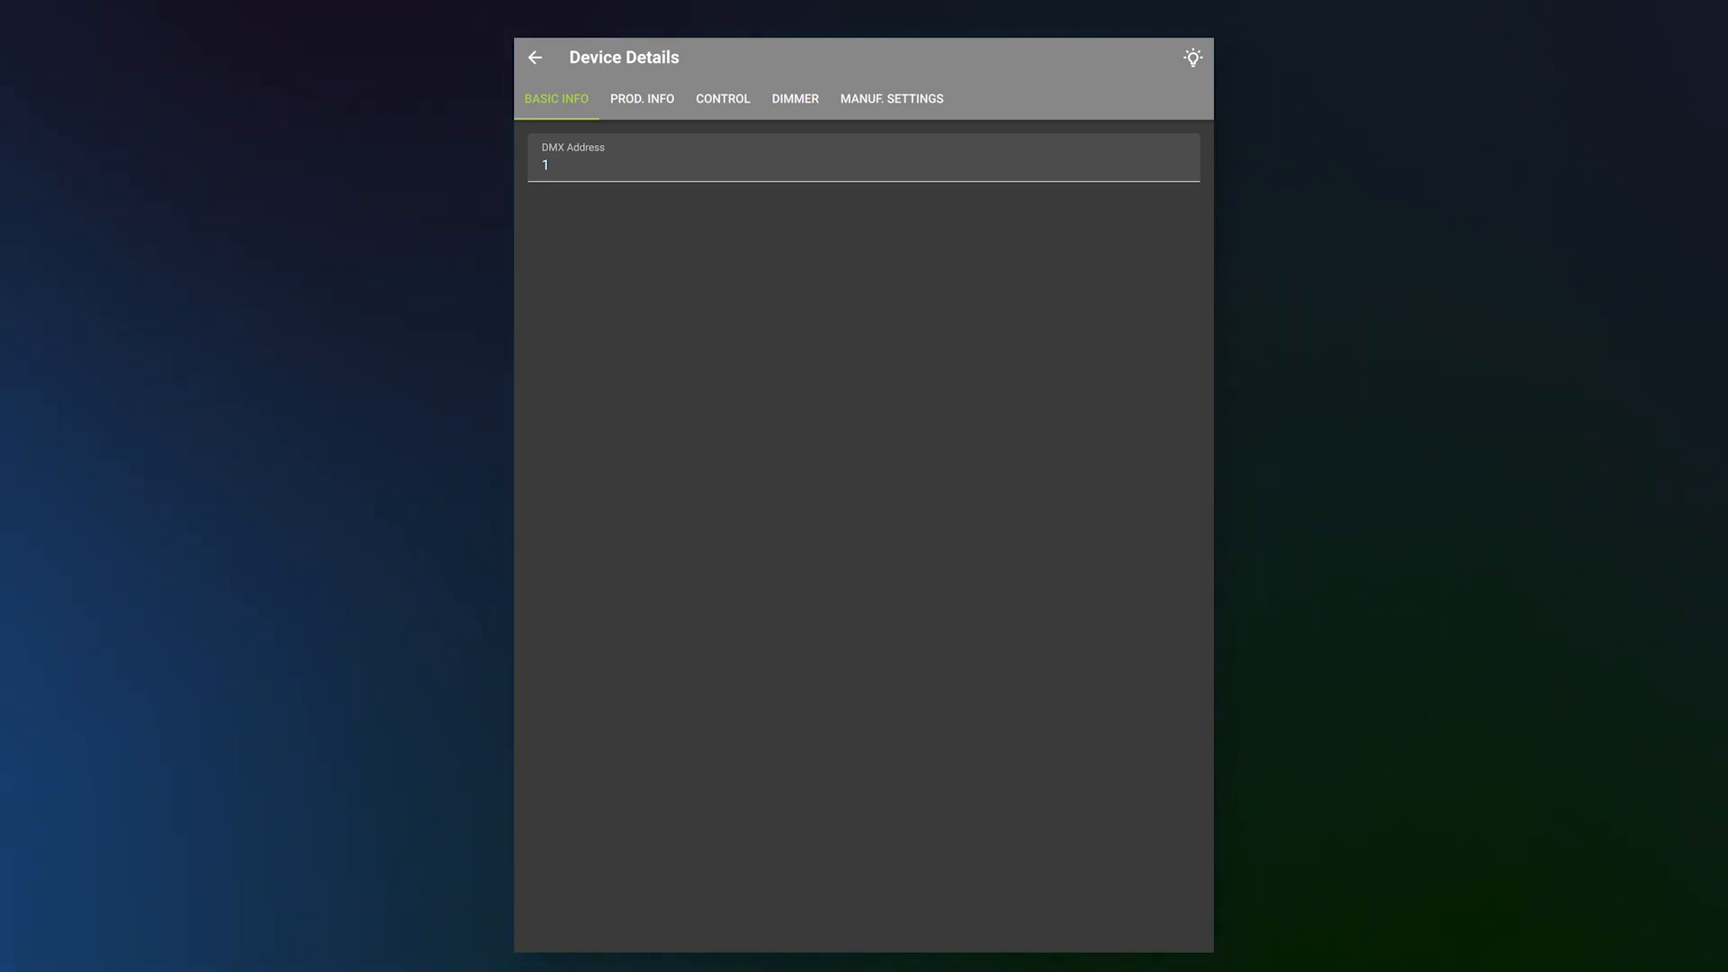
{"action": "left_click", "coordinate": [794, 97]}
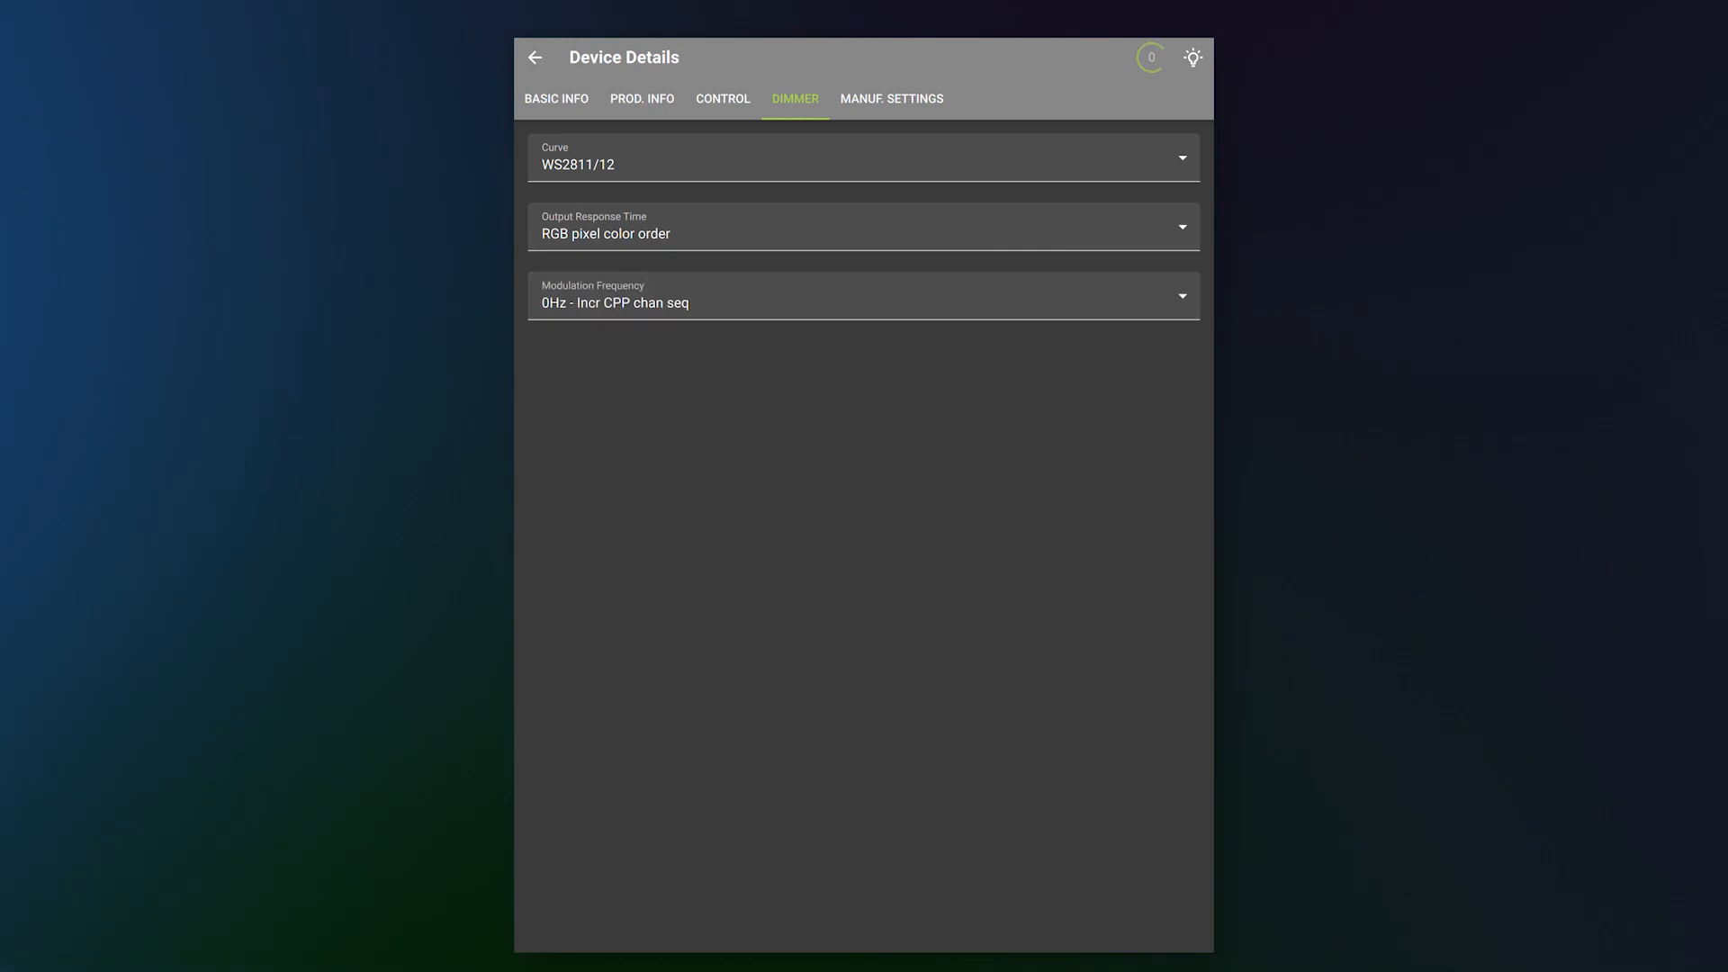
{"action": "left_click", "coordinate": [862, 227]}
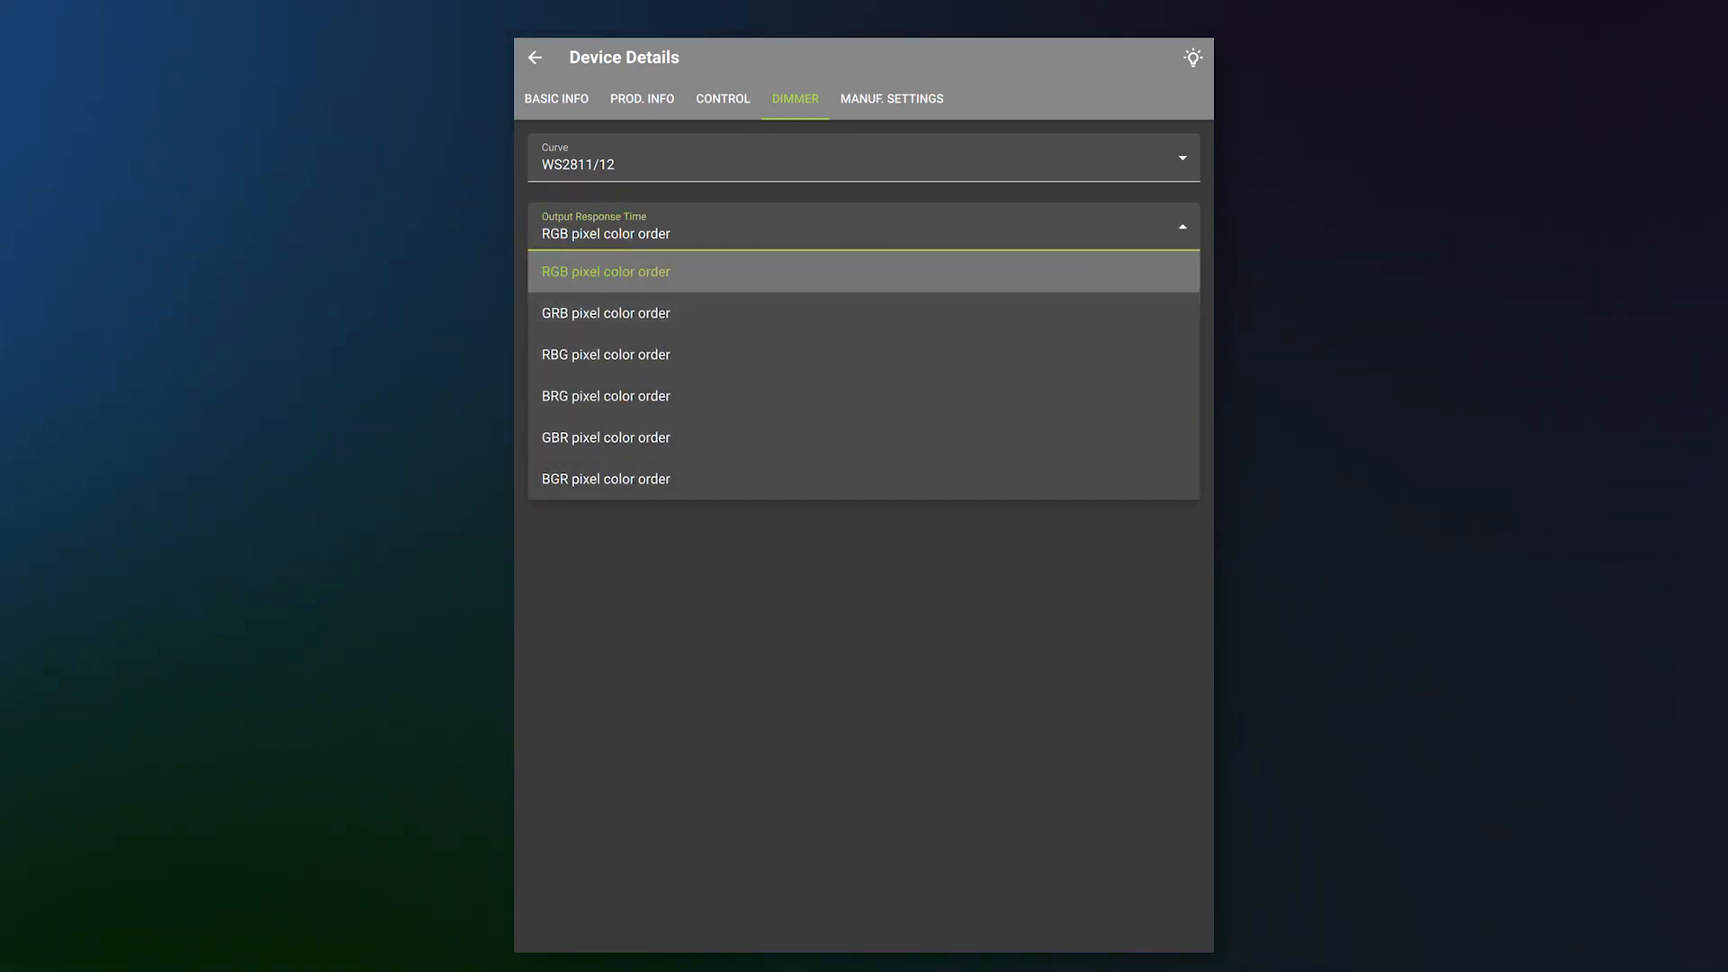
{"action": "left_click", "coordinate": [604, 313]}
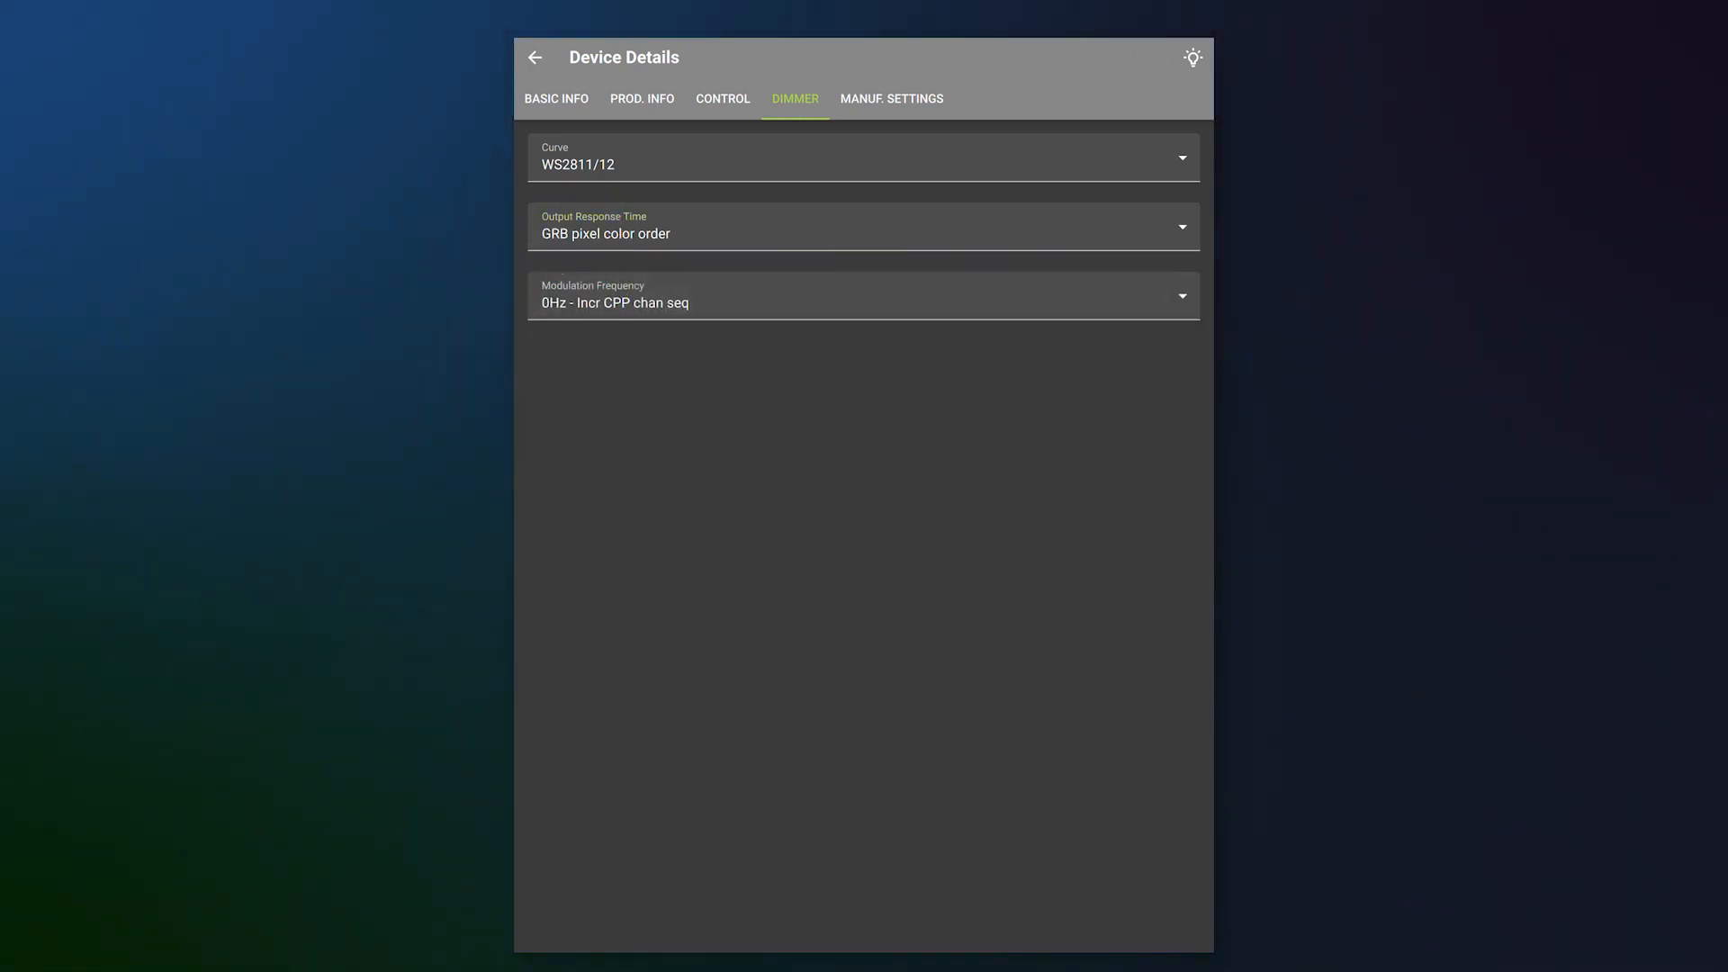
{"action": "left_click", "coordinate": [556, 97]}
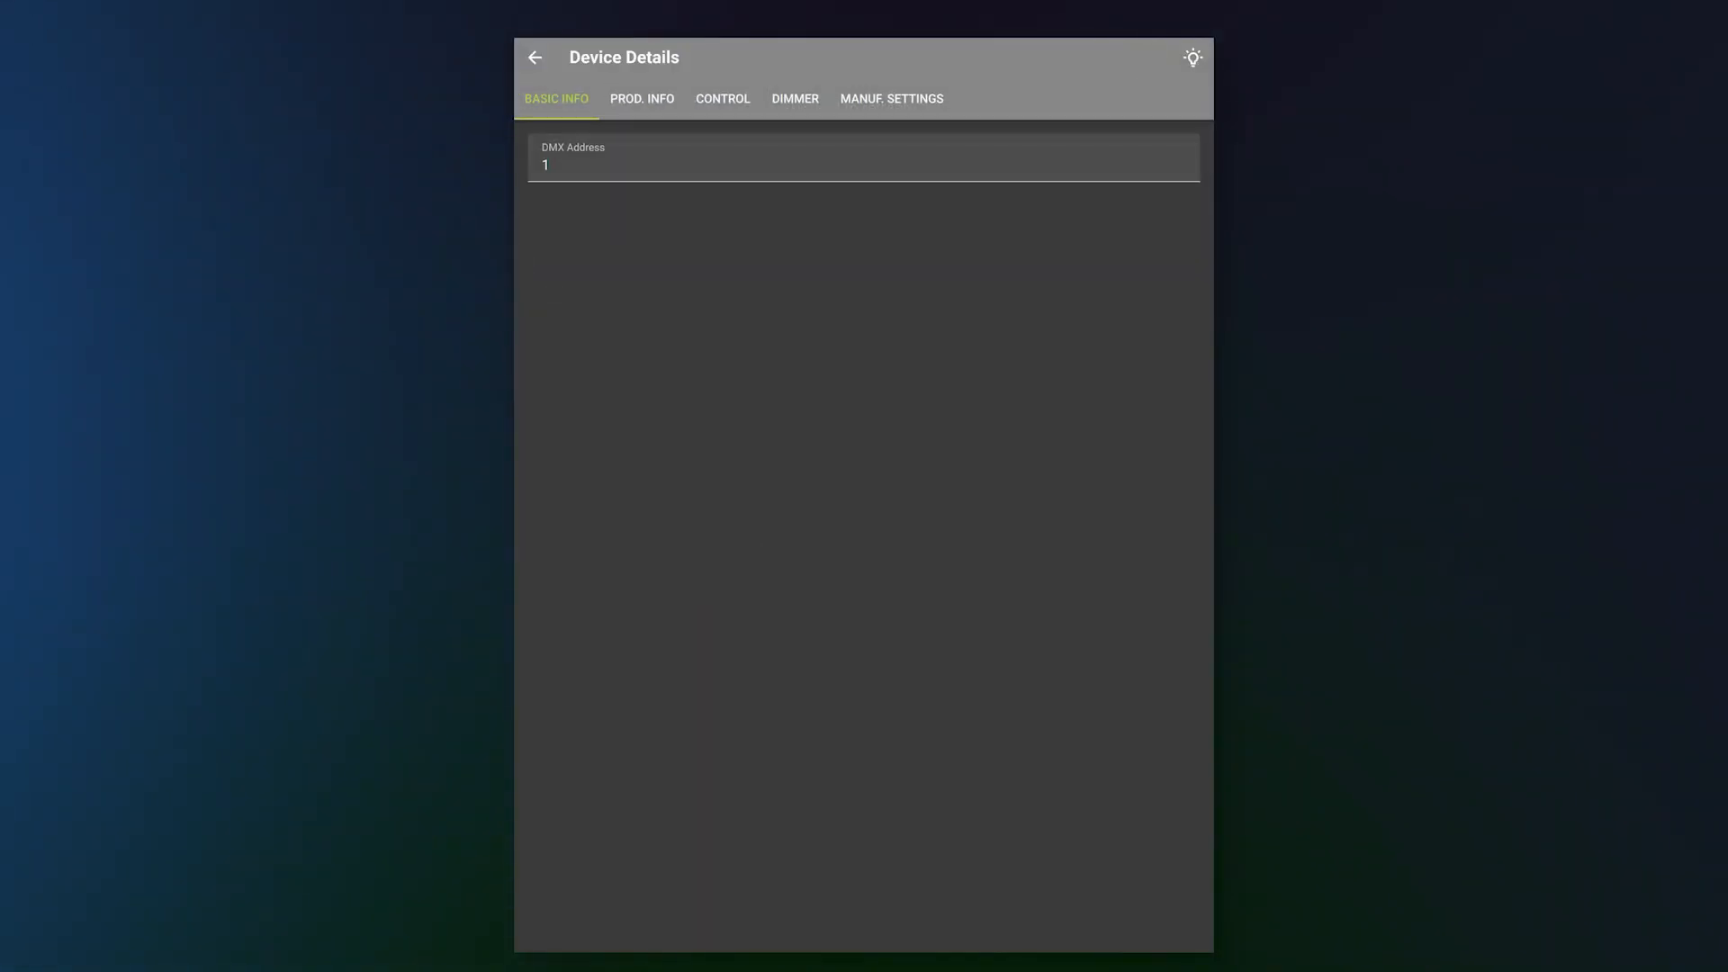
- In Manuf. Settings change RC4 Pix Keyframe Length from 170 to 5 and send it
{"action": "left_click", "coordinate": [891, 99]}
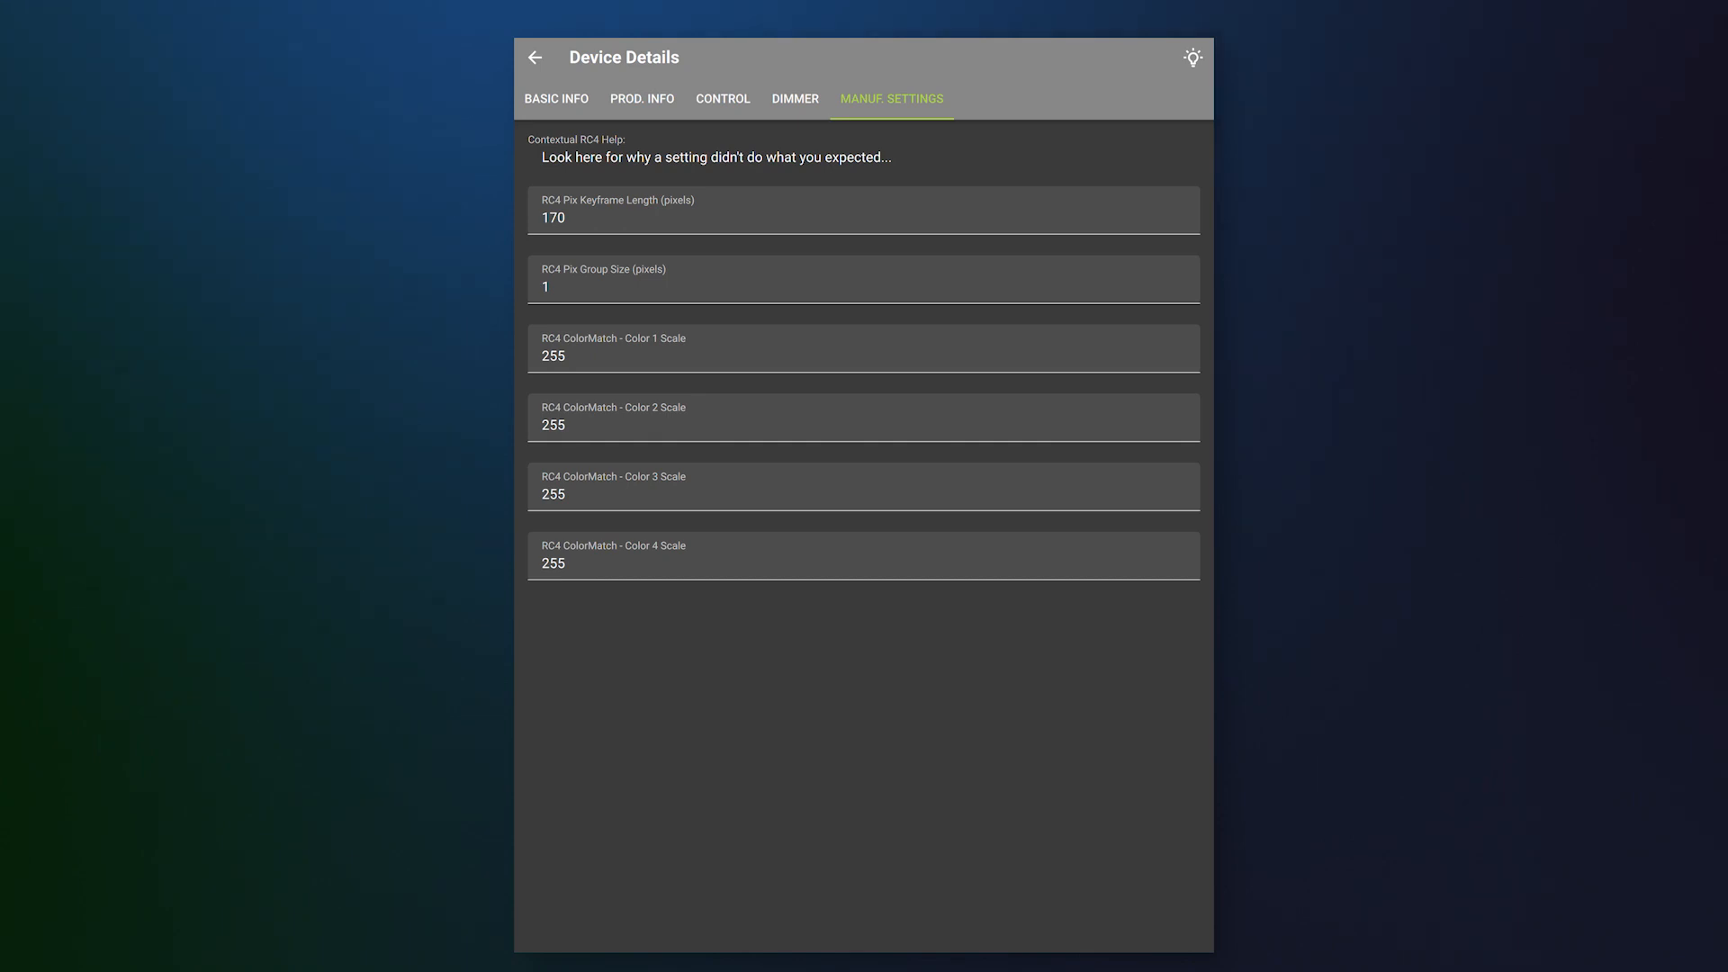
{"action": "left_click", "coordinate": [661, 217]}
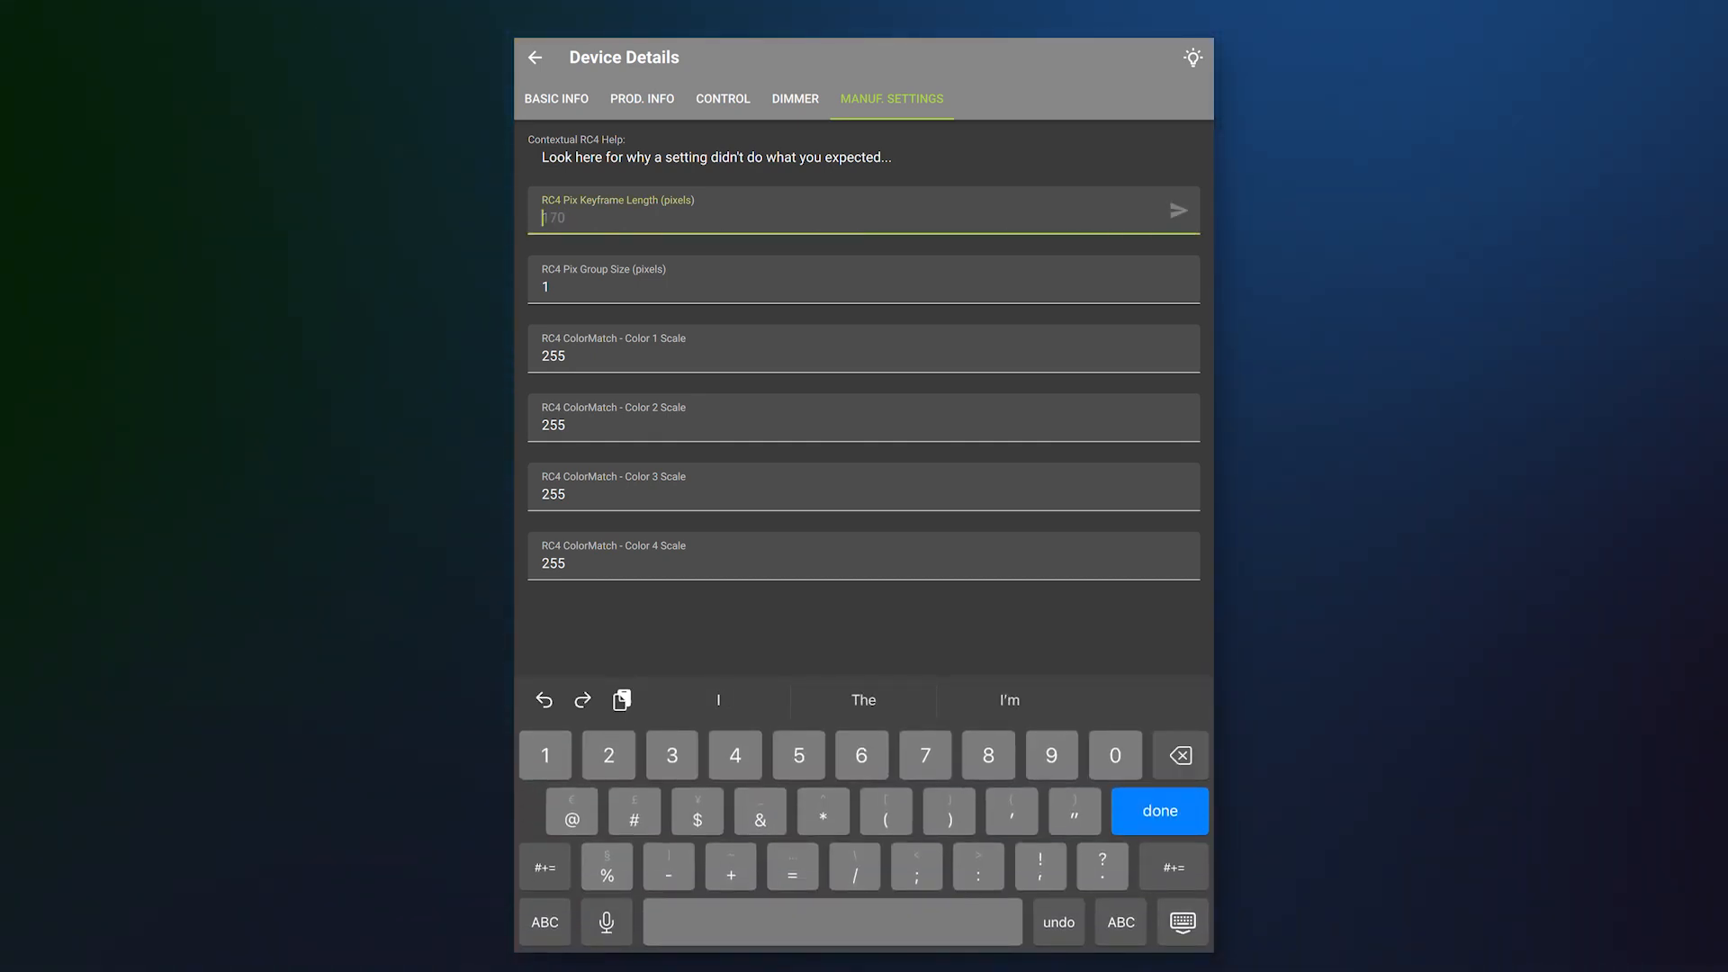
{"action": "left_click", "coordinate": [1158, 812]}
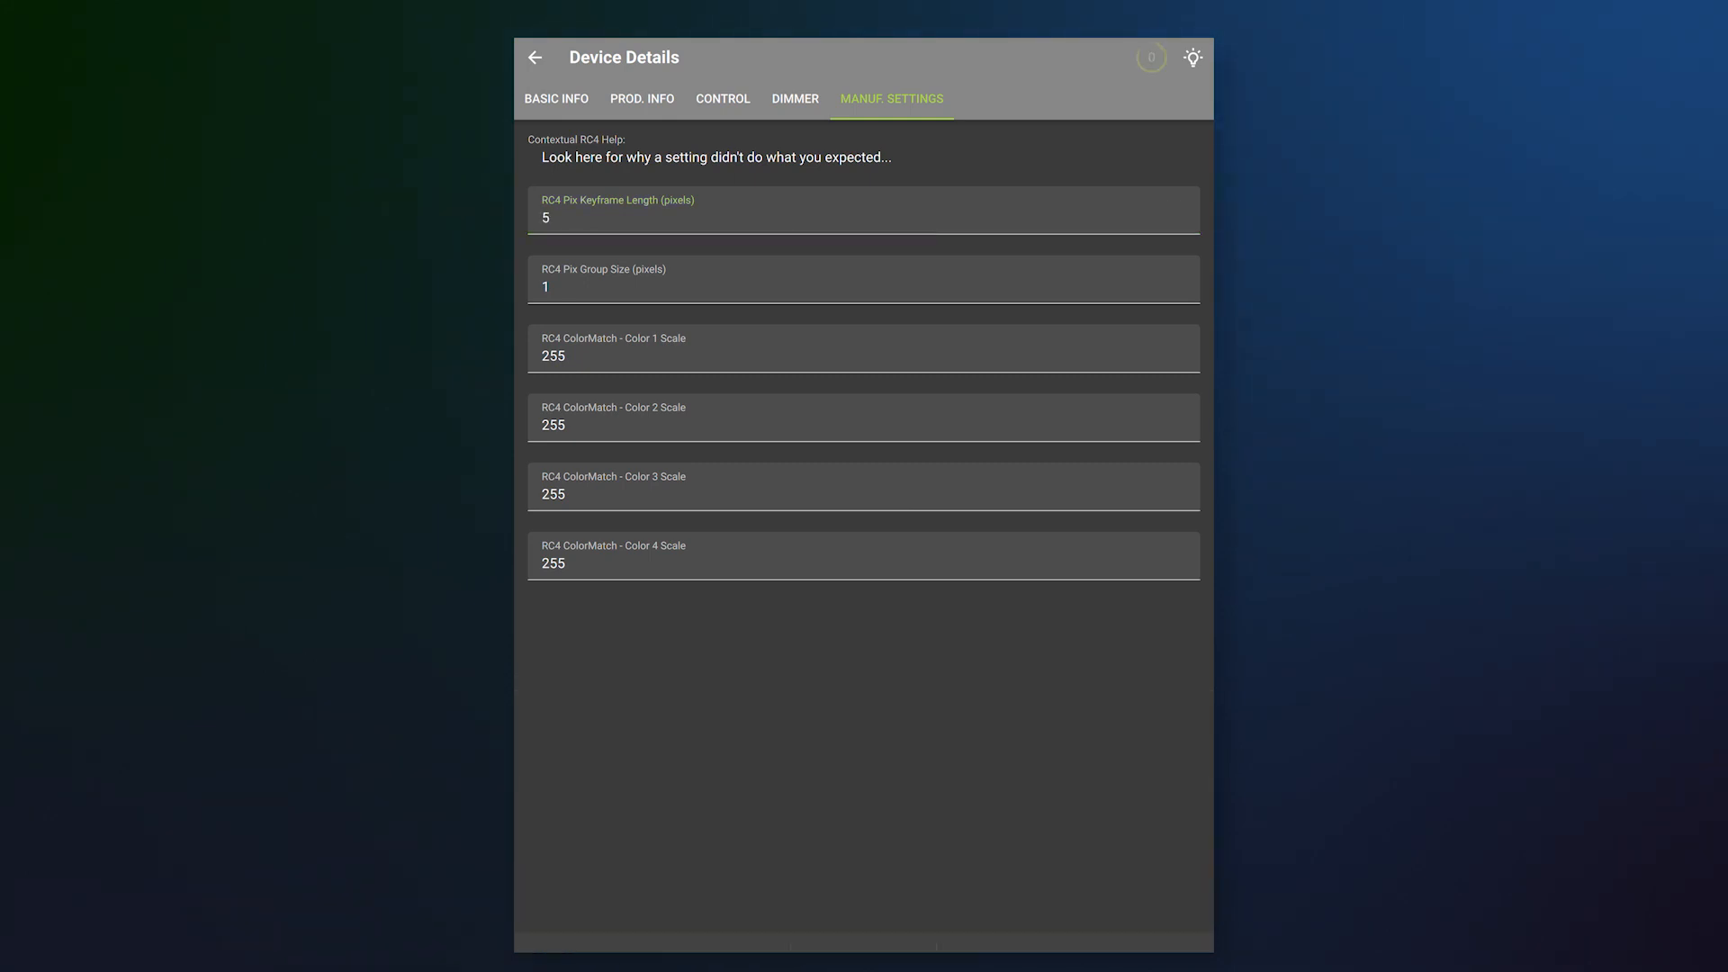